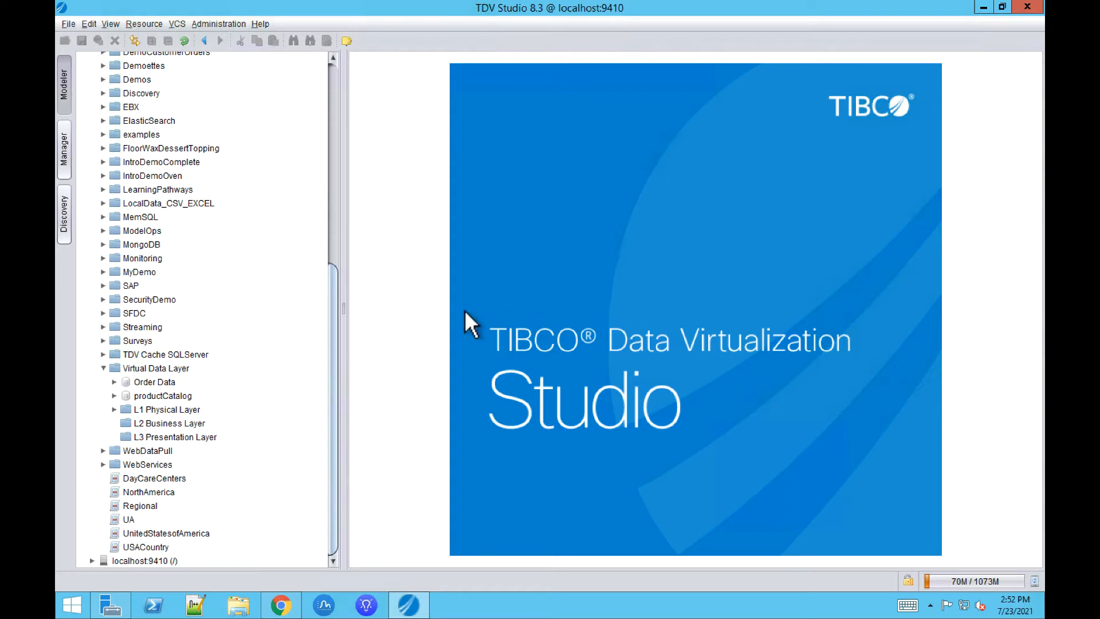
mouse_move(194, 379)
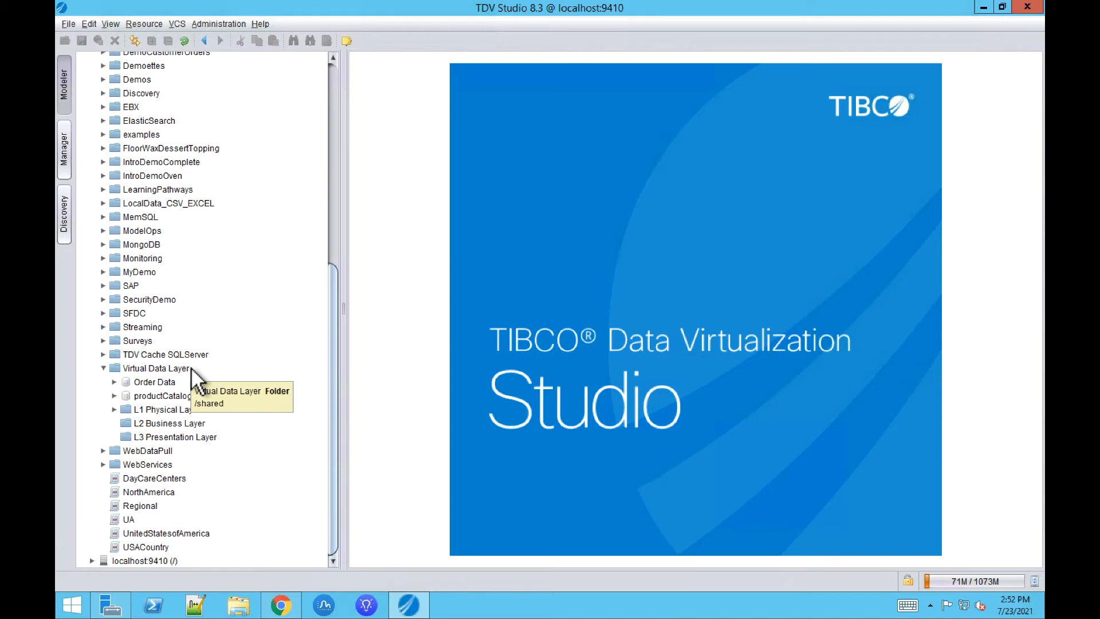
mouse_move(210, 382)
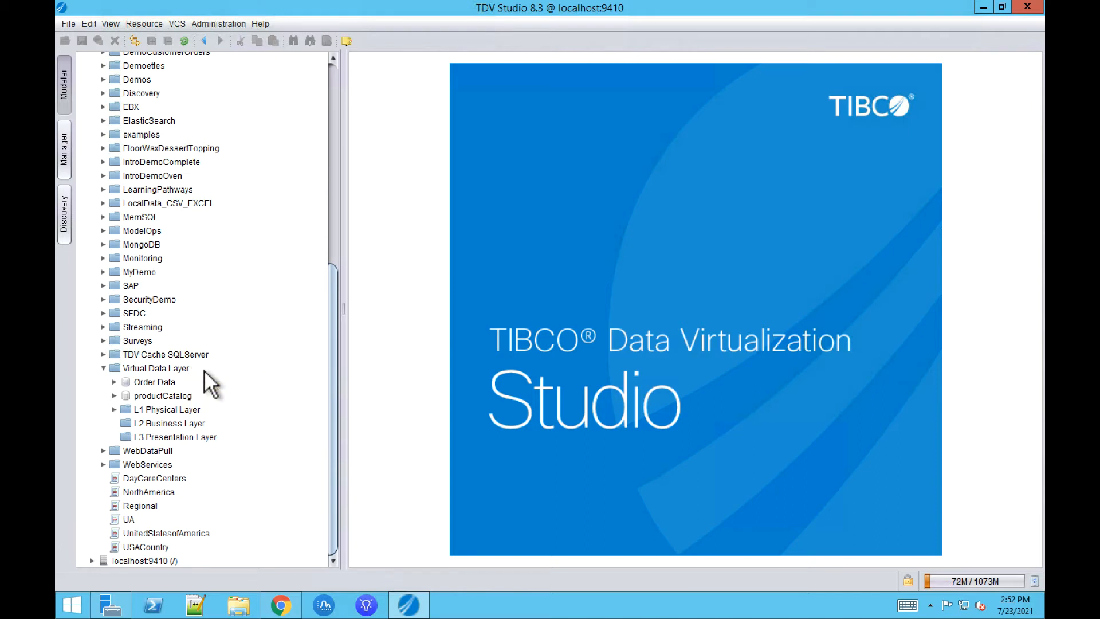
mouse_move(153, 382)
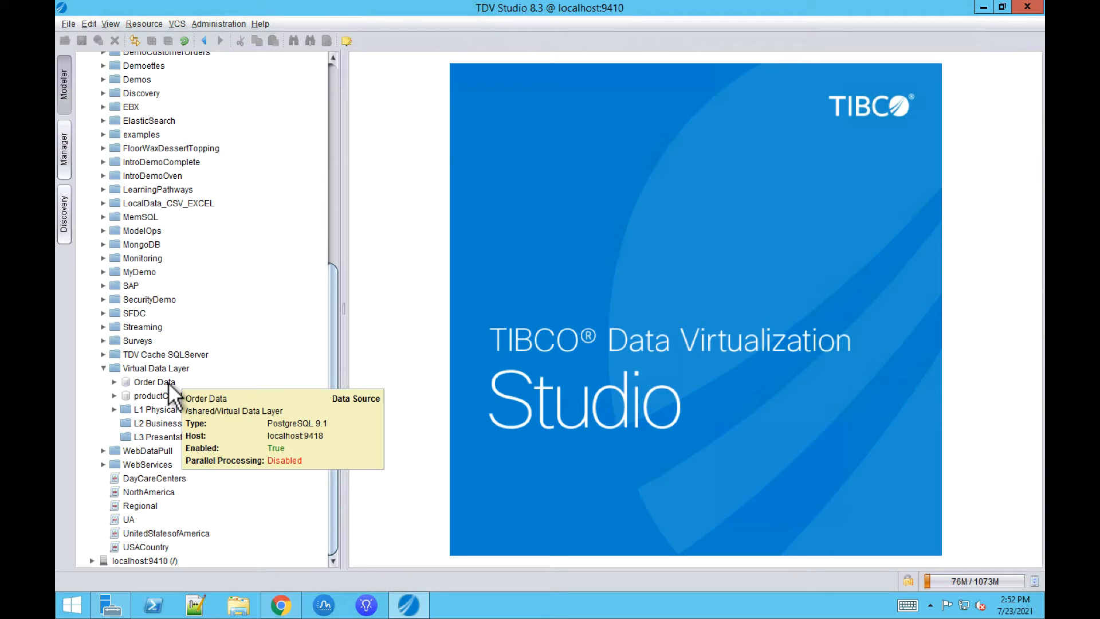
mouse_move(162, 396)
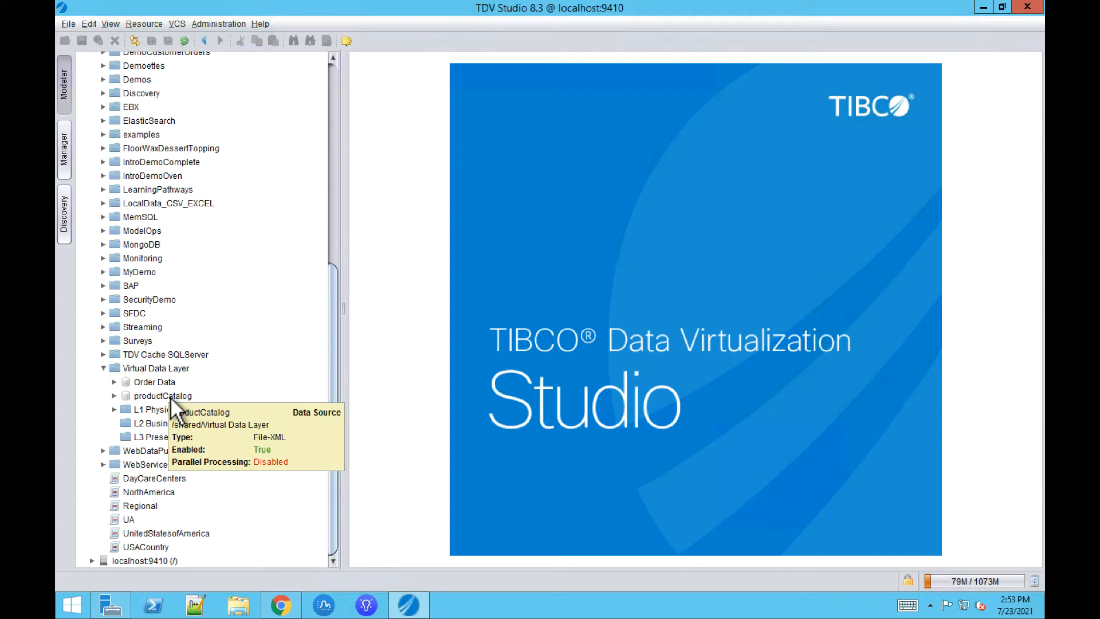
mouse_move(177, 413)
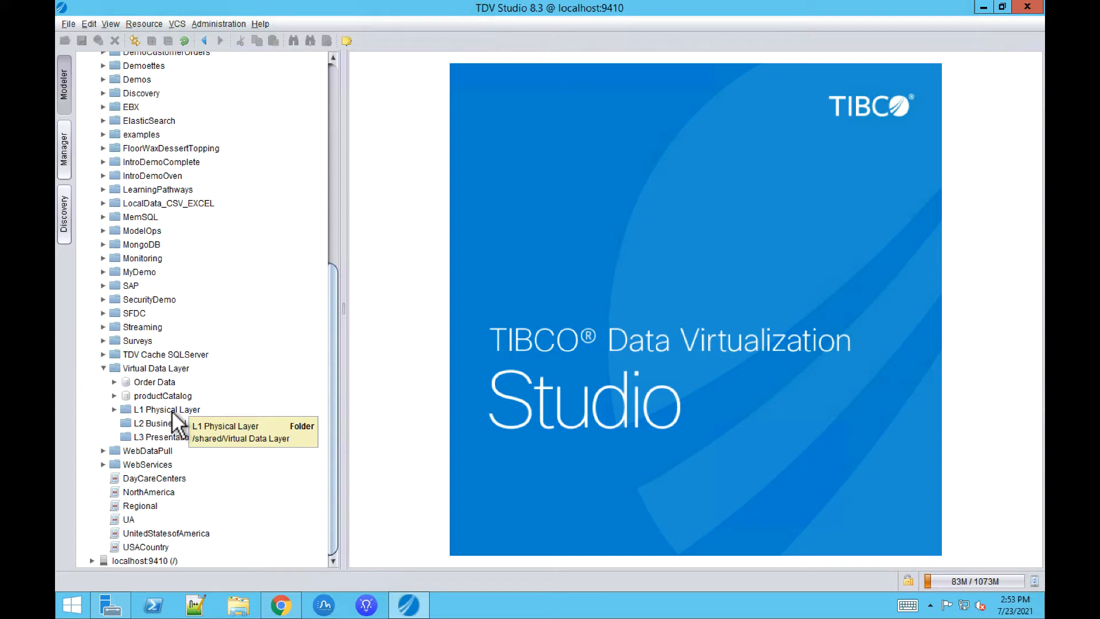
mouse_move(181, 428)
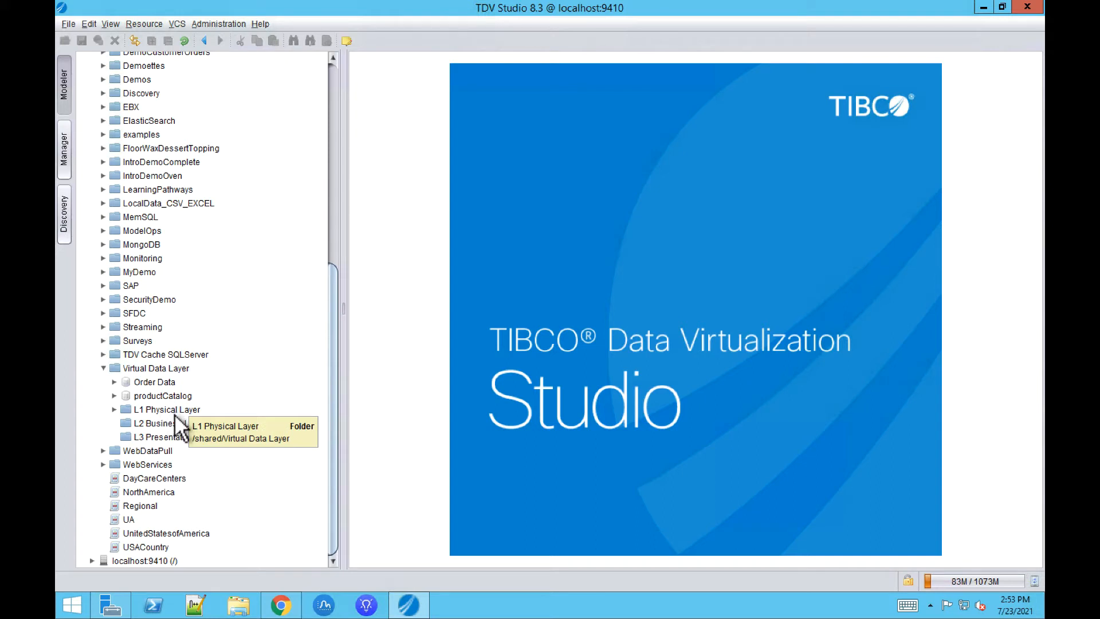
Expand the L1 Physical Layer folder to show L1 Products, L1 Order Details and L1 Orders
left_click(114, 409)
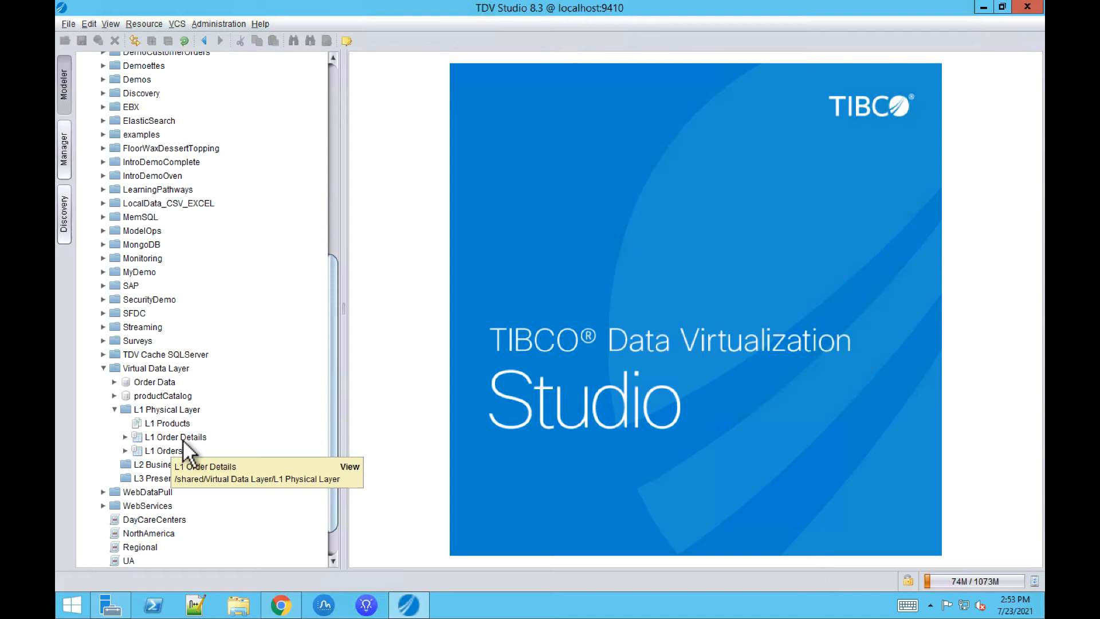
mouse_move(234, 435)
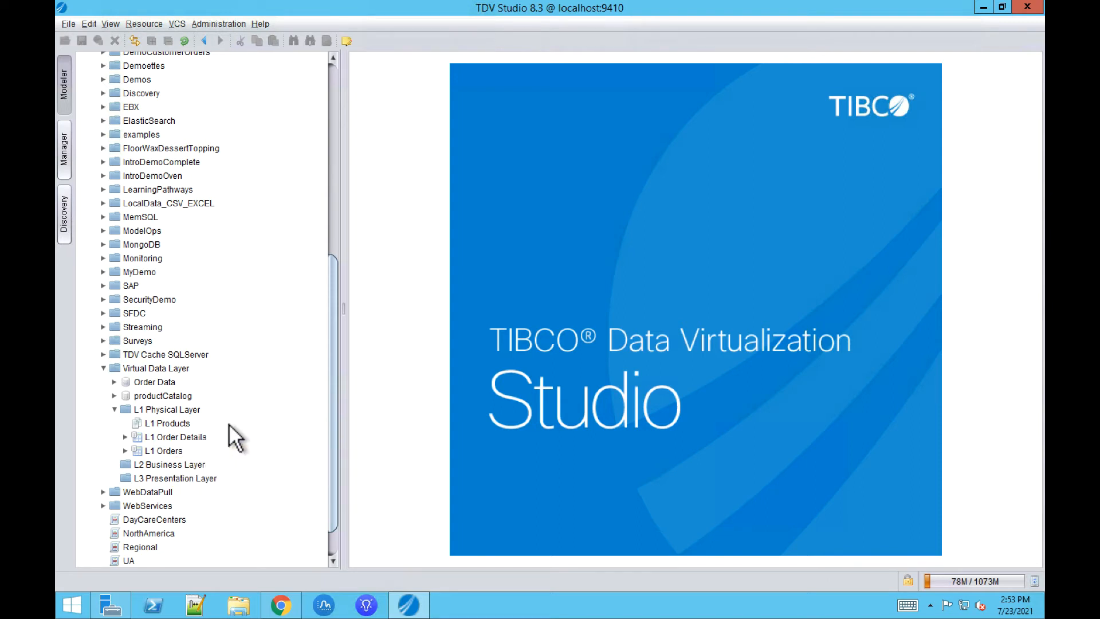
Create a new view named L2 Order View in the L2 Business Layer folder
right_click(168, 464)
type("L")
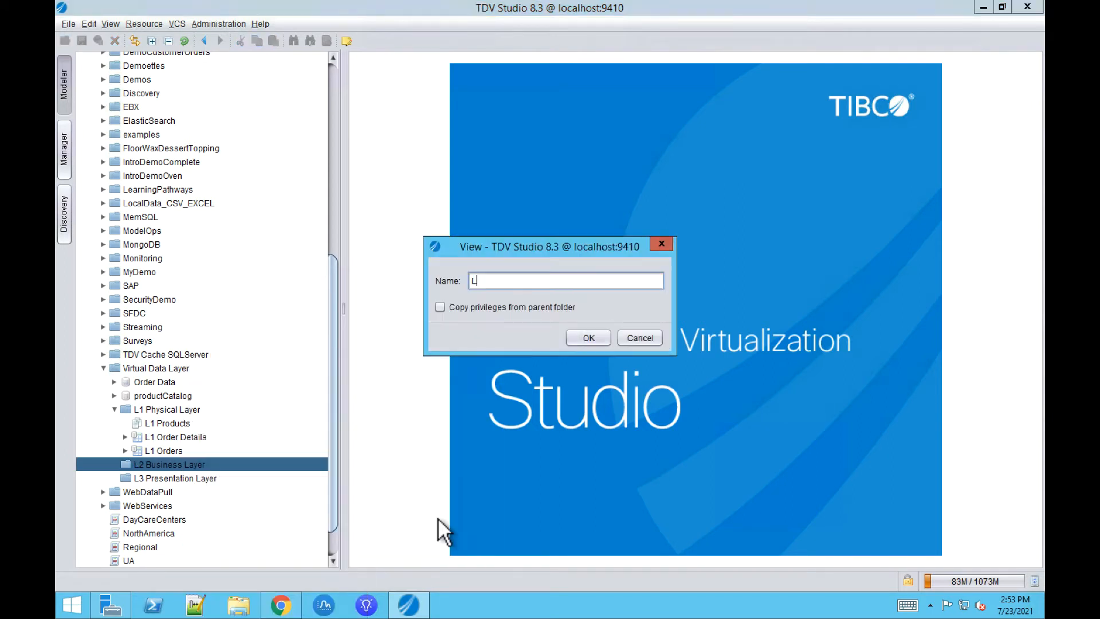
type("2")
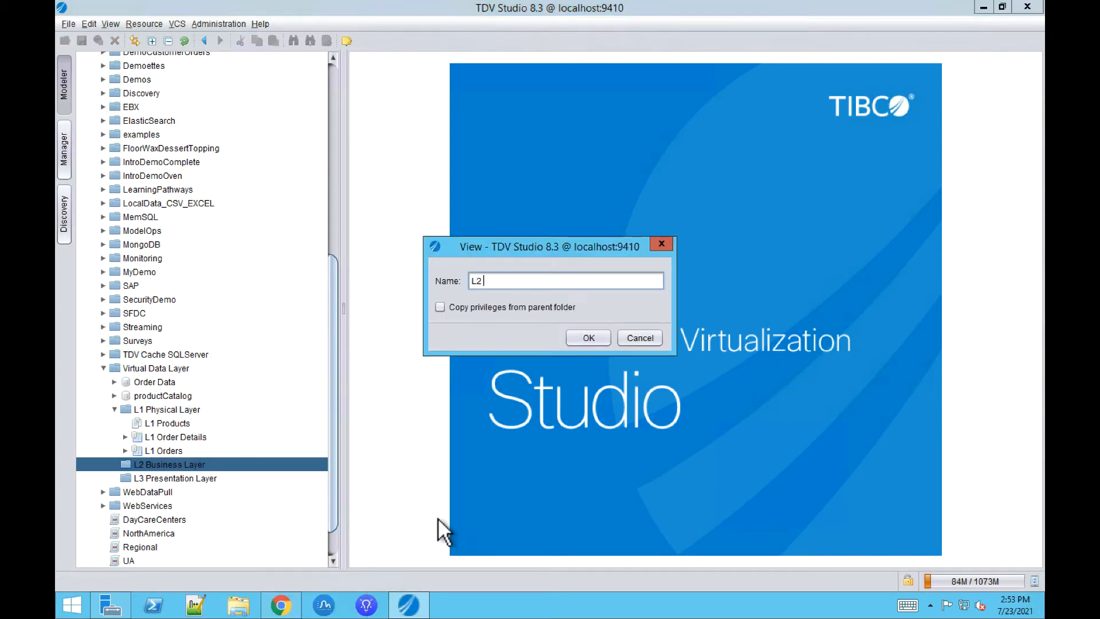
left_click(588, 337)
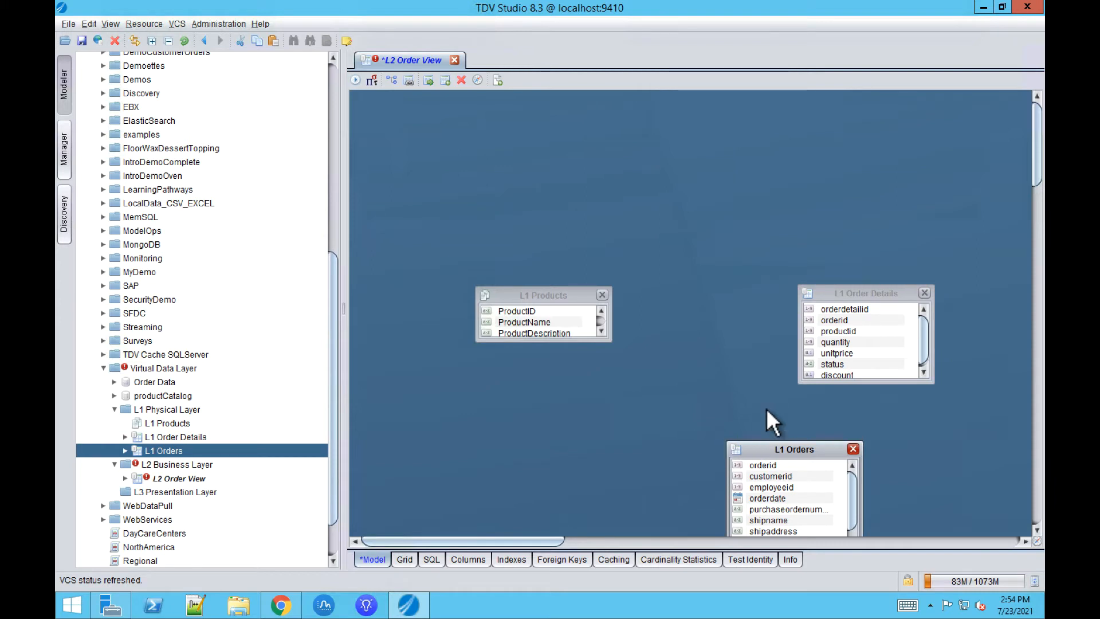
Join L1 Products to L1 Order Details on ProductID in the view model
left_click(517, 311)
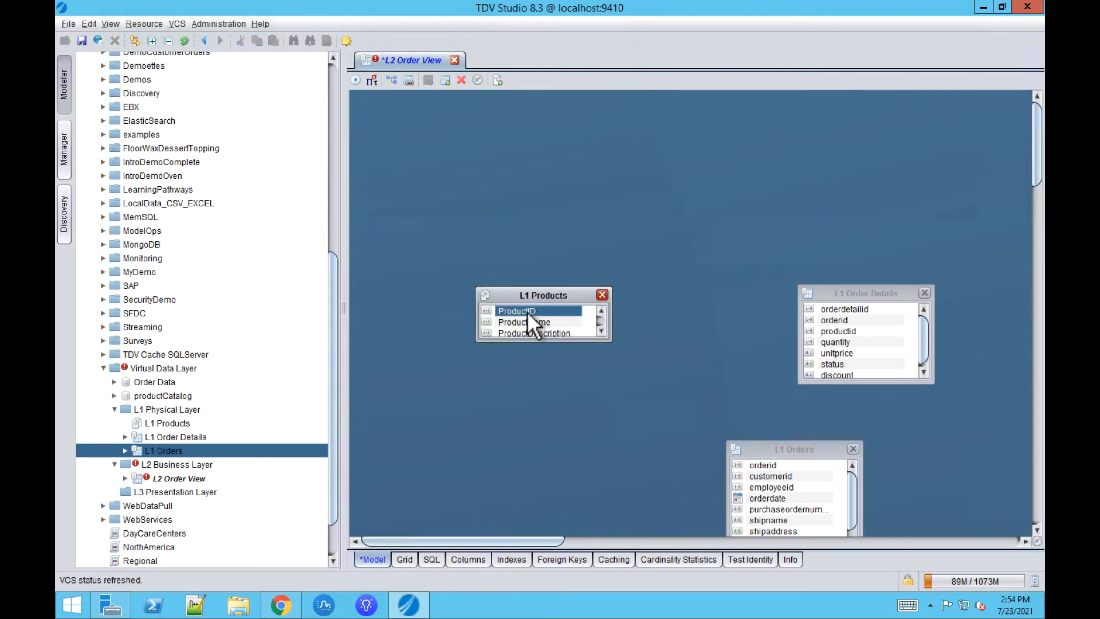
left_click_drag(537, 311, 835, 319)
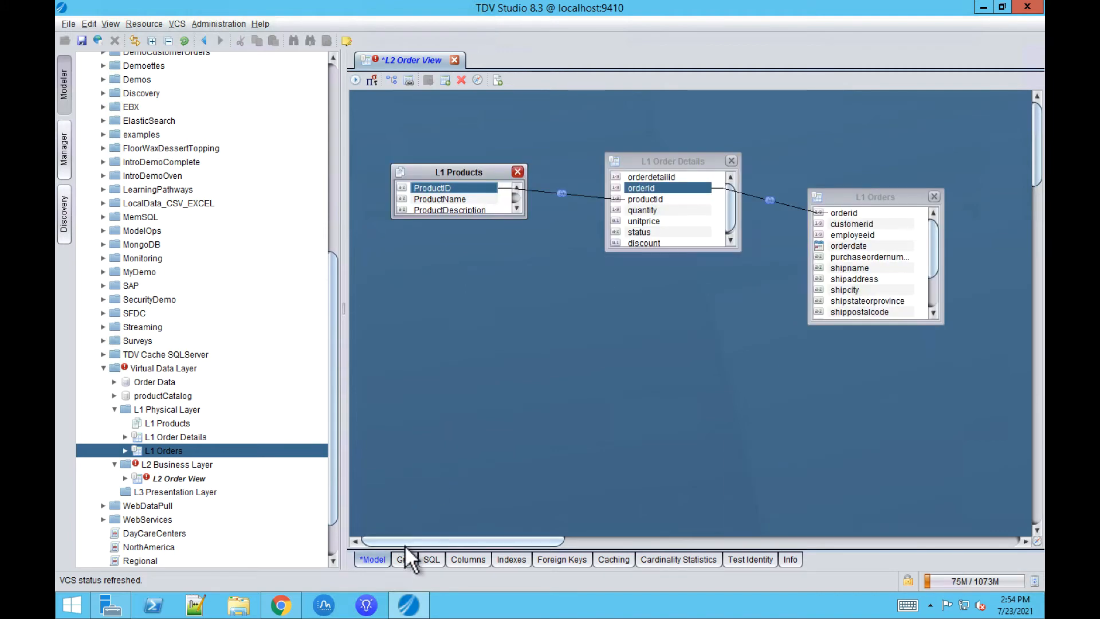
left_click(403, 559)
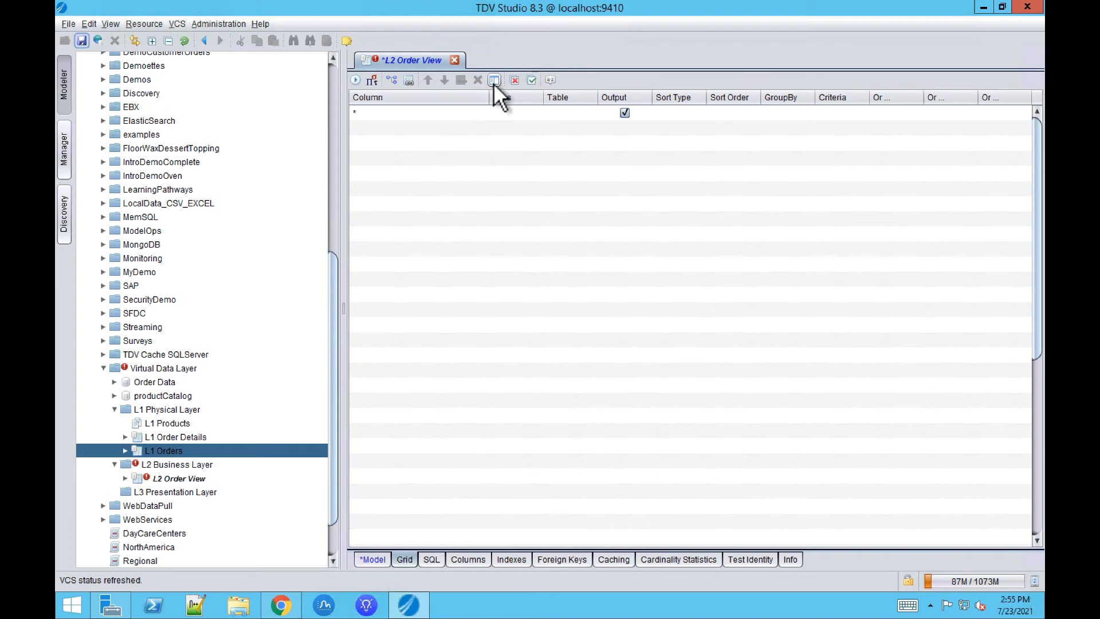
List all three L1 views' columns, exclude the duplicate ProductID from output, and save L2 Order View
left_click(493, 79)
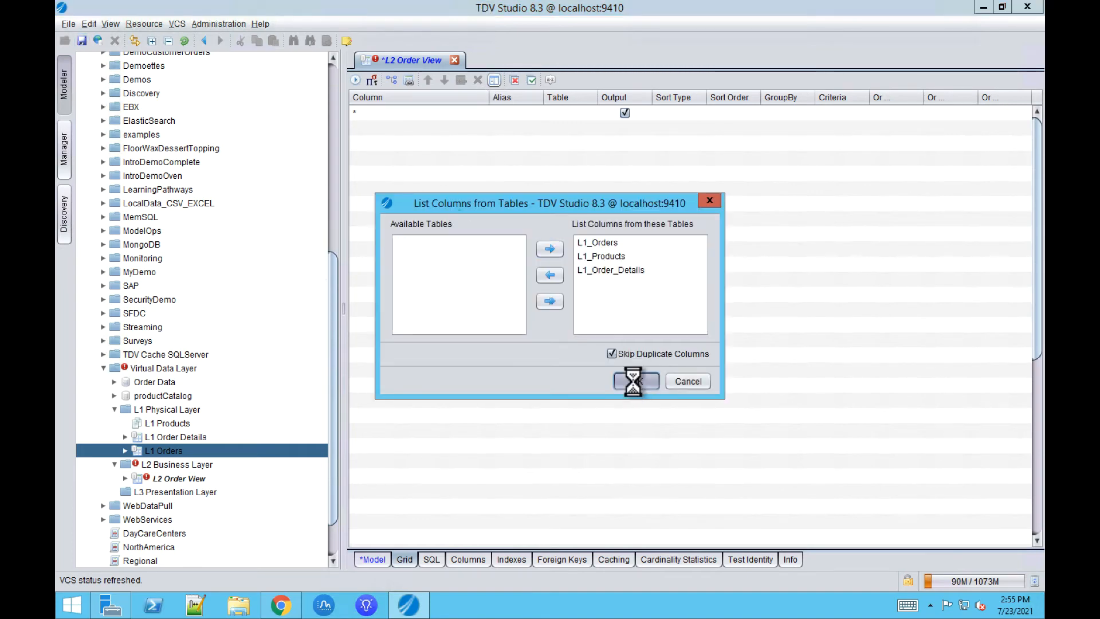
left_click(636, 381)
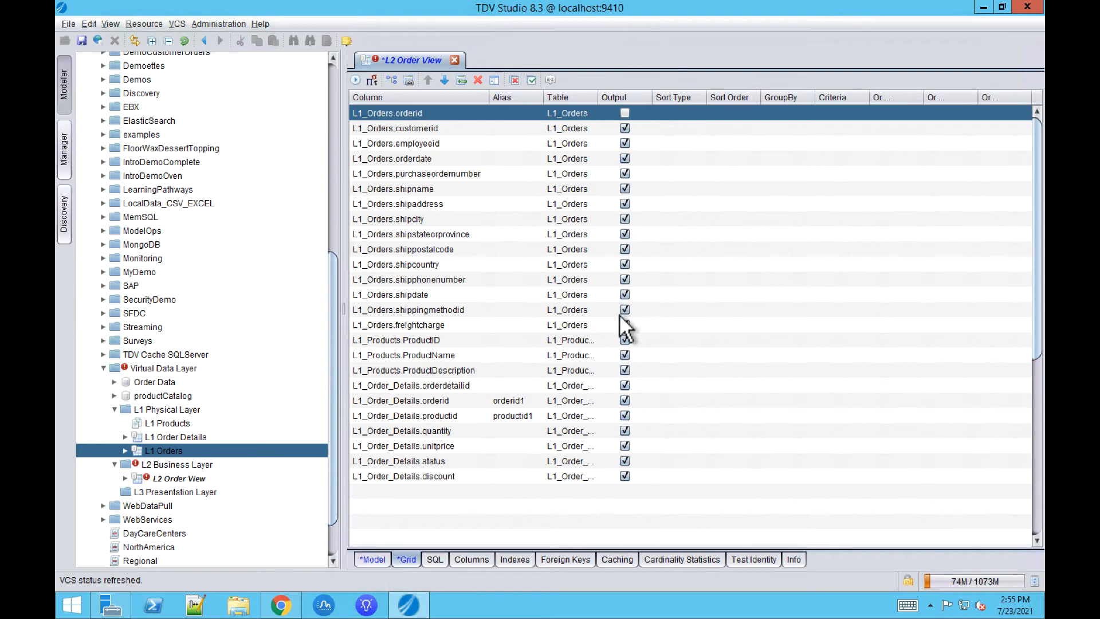
left_click(624, 415)
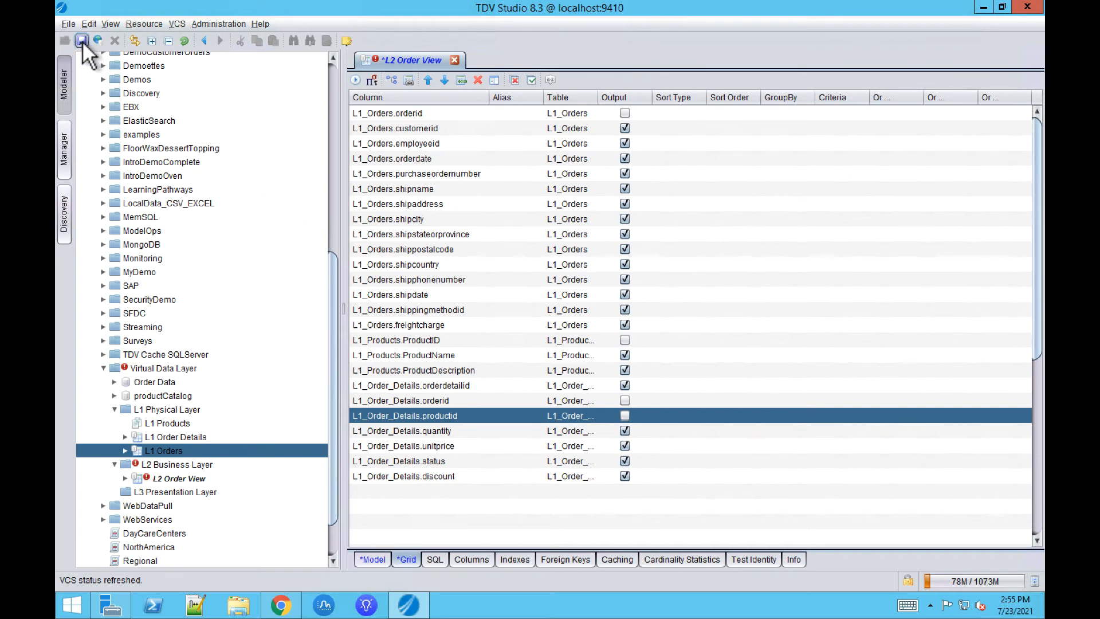
left_click(82, 41)
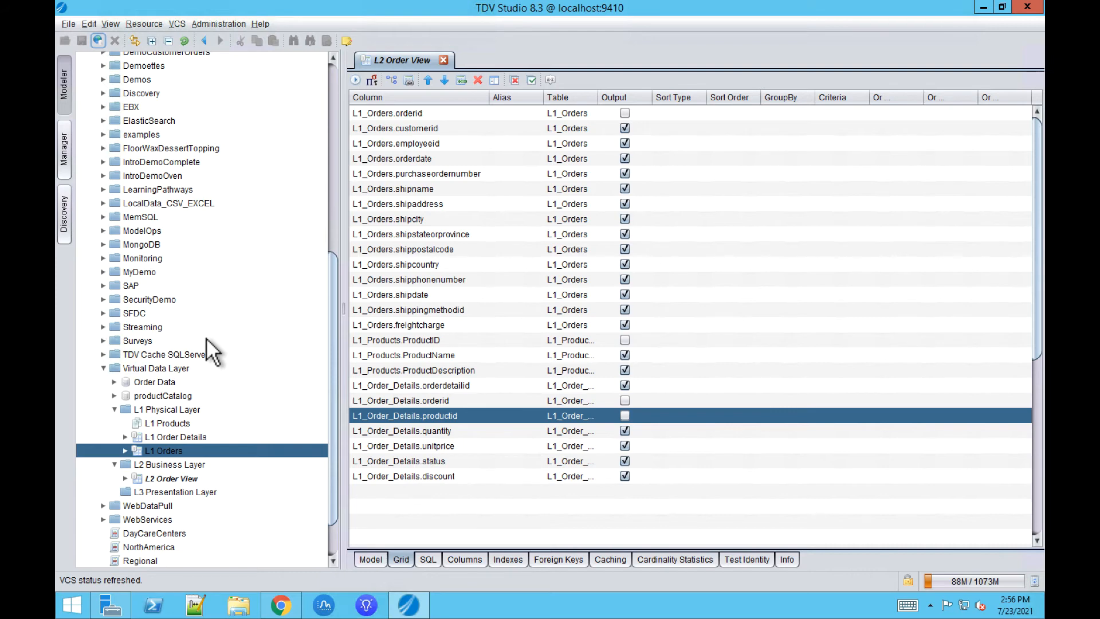
left_click(125, 409)
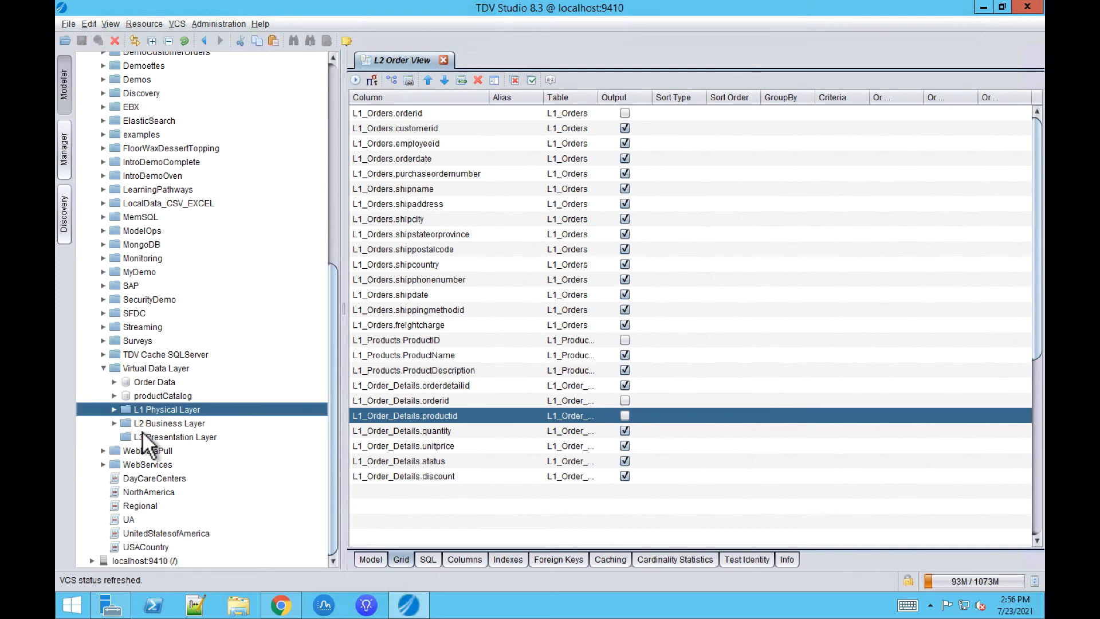
Create view L3 Order Overview in L3 Presentation Layer with L2 Order View as its source
right_click(176, 437)
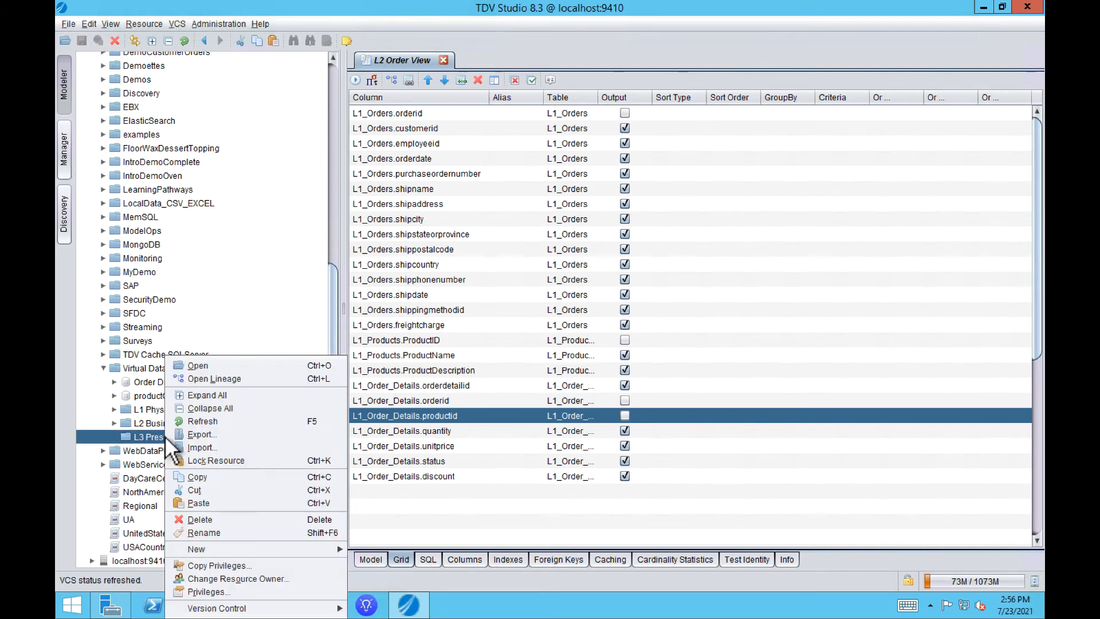
mouse_move(197, 549)
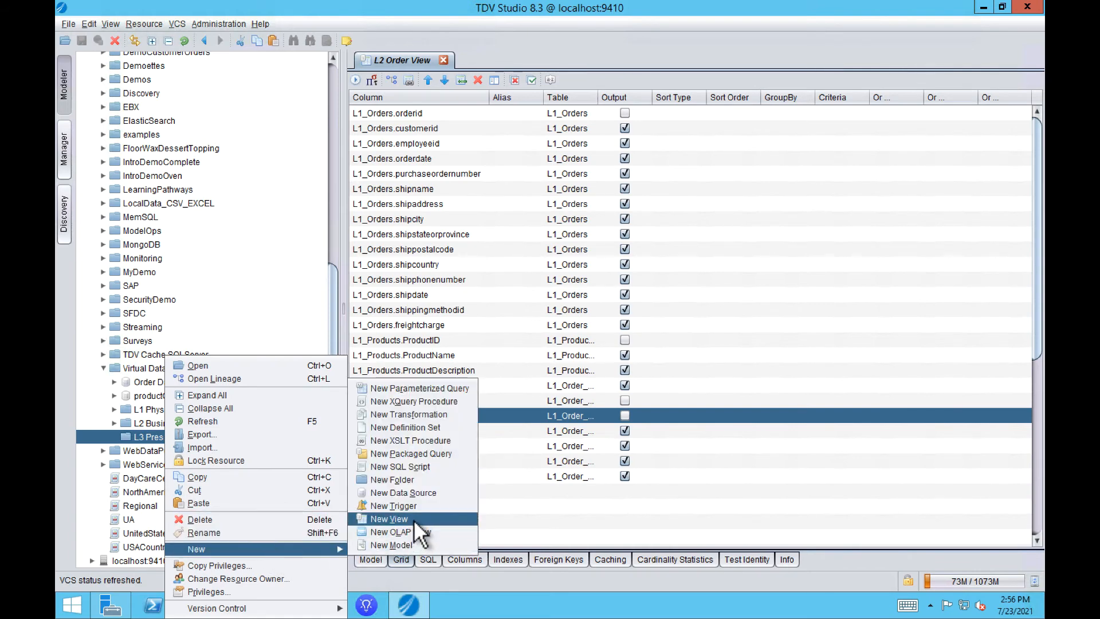
left_click(387, 519)
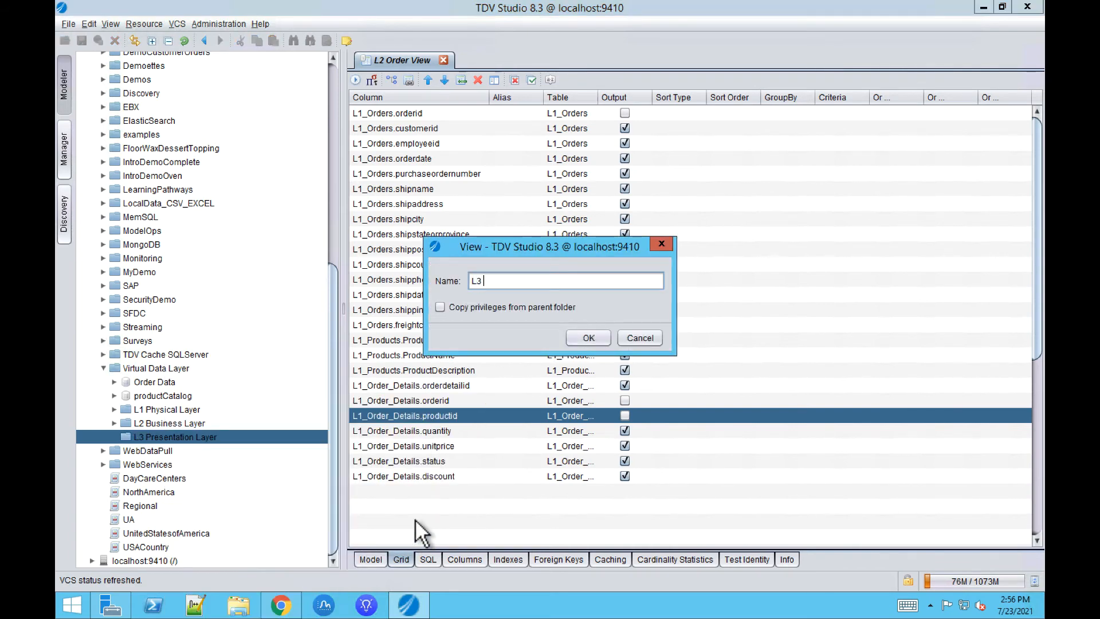
type("Order Overview")
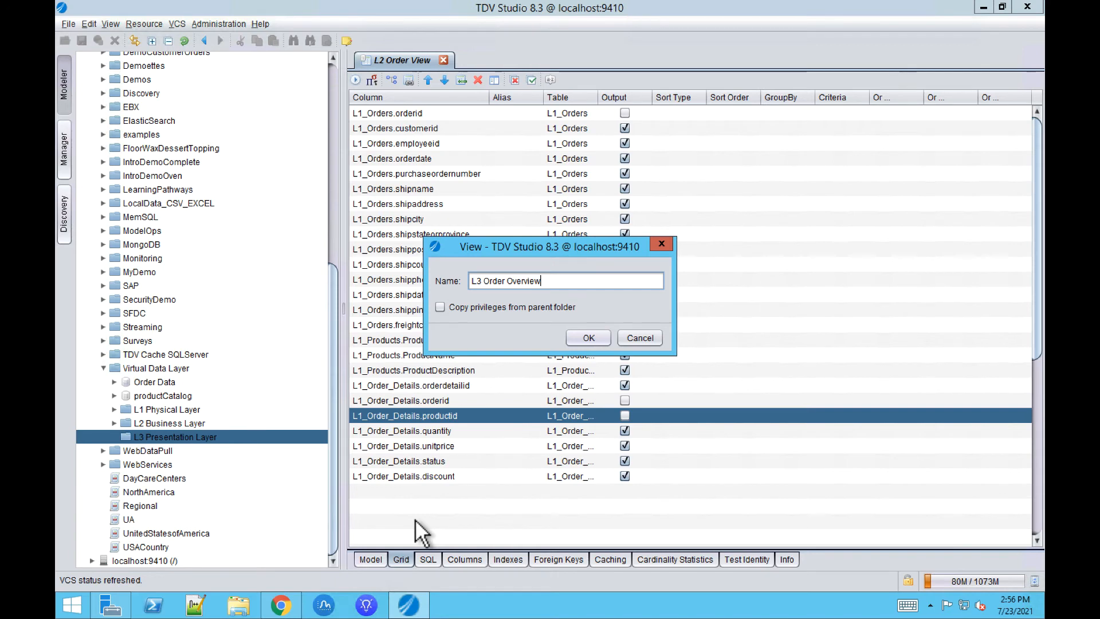
left_click(587, 338)
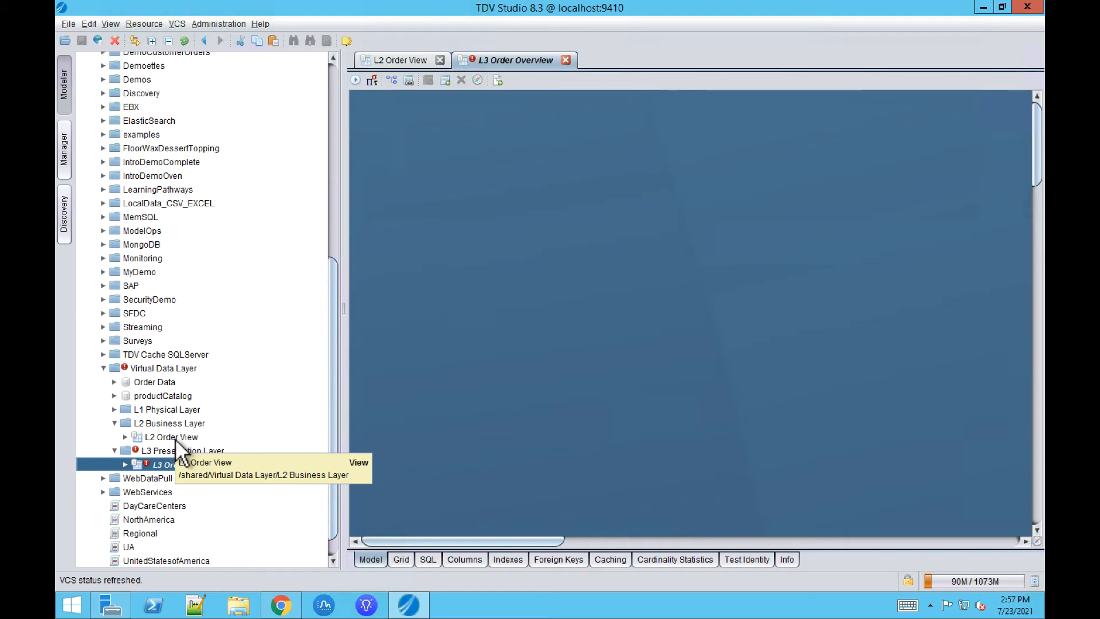
left_click(171, 437)
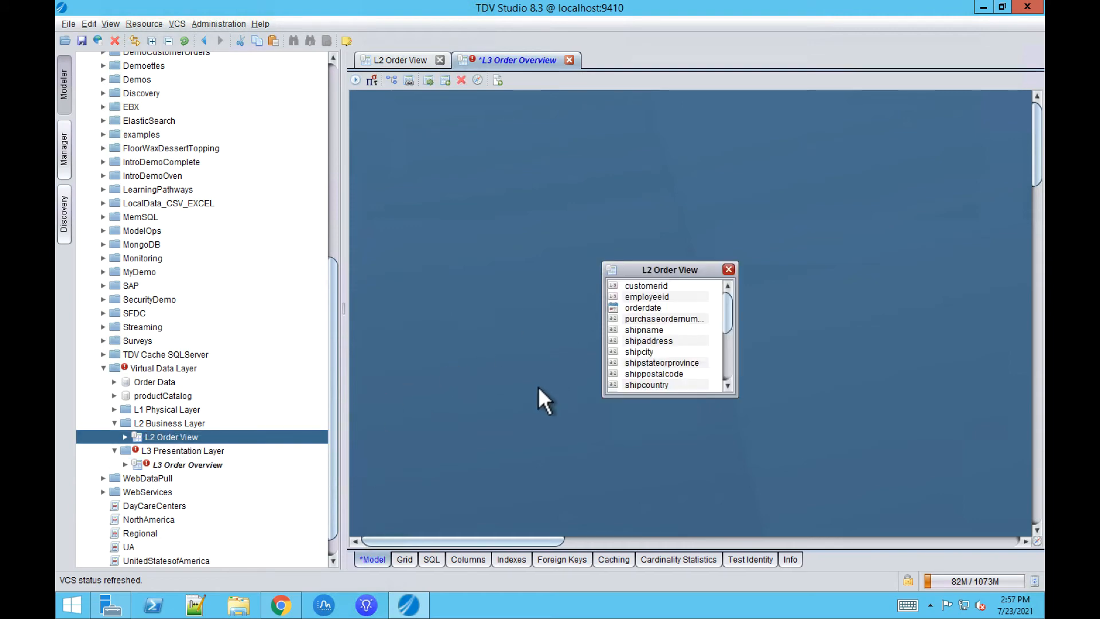
left_click(404, 560)
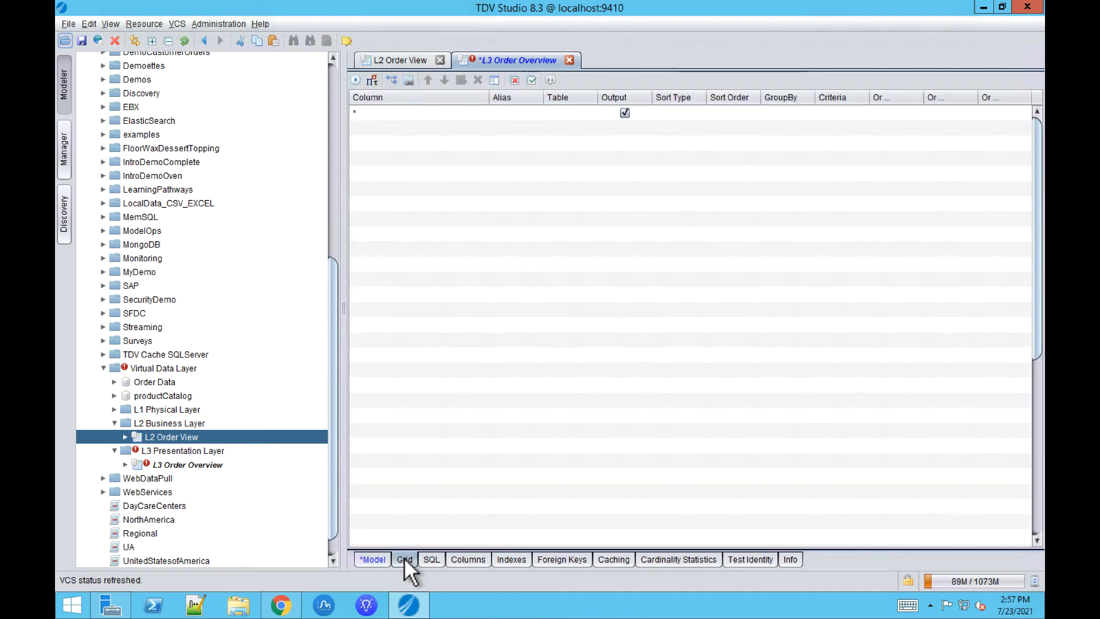
List L2_Order_View's columns individually in L3 Order Overview and remove customerid from the output
left_click(493, 79)
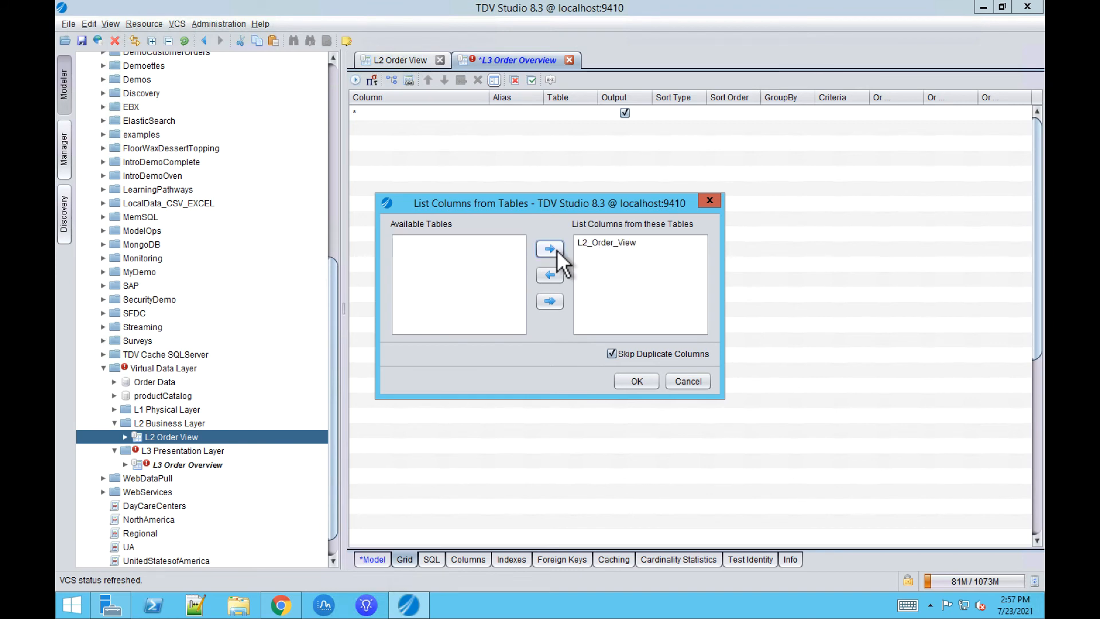
left_click(635, 381)
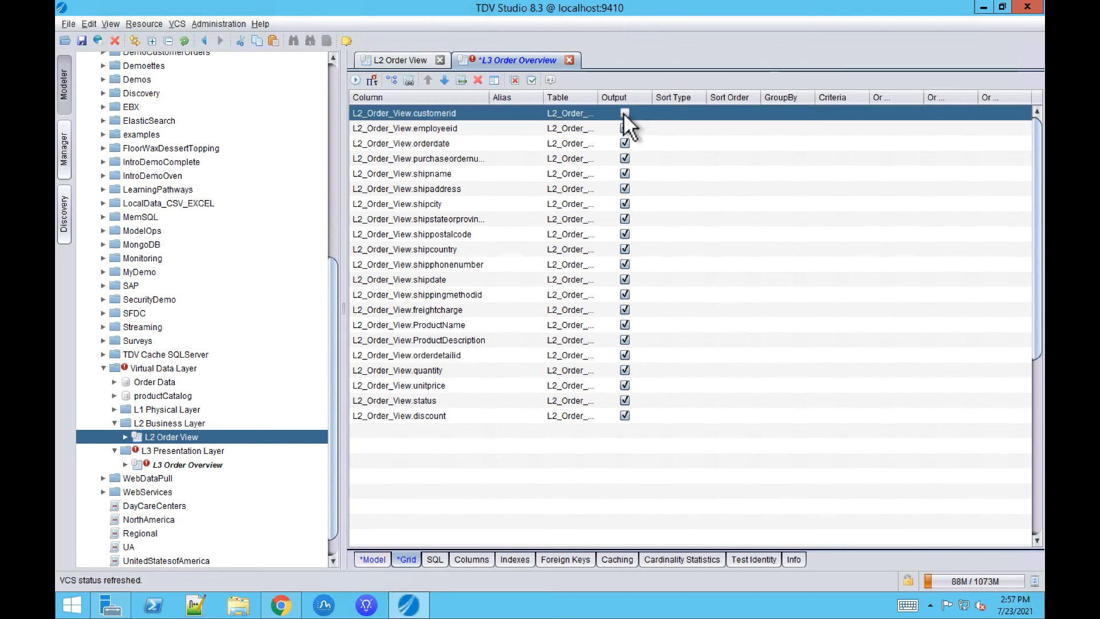
left_click(624, 113)
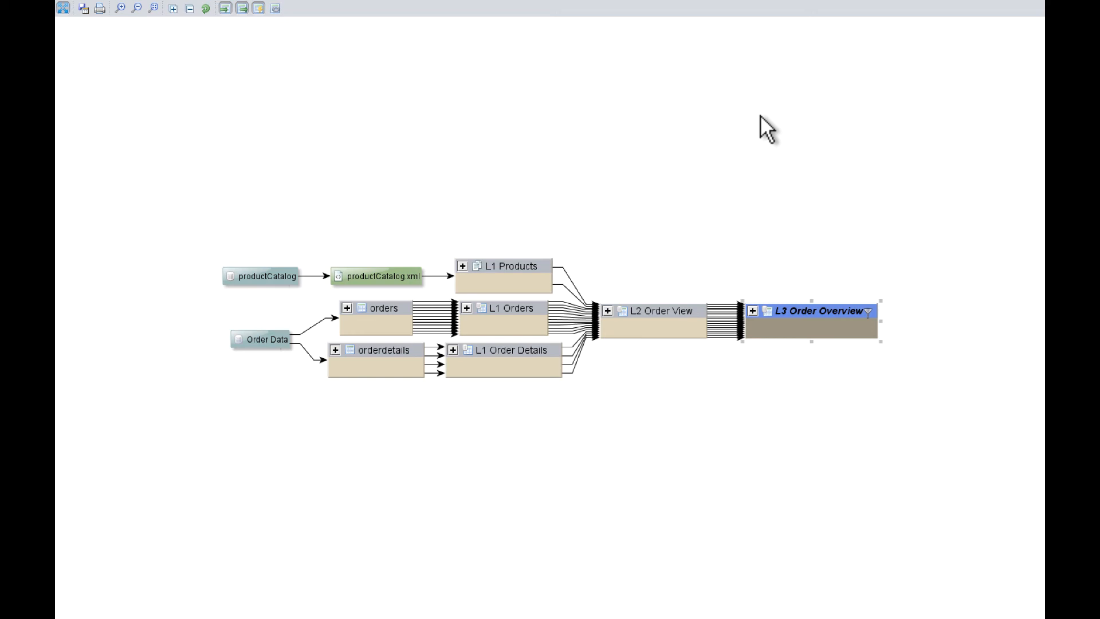
mouse_move(217, 234)
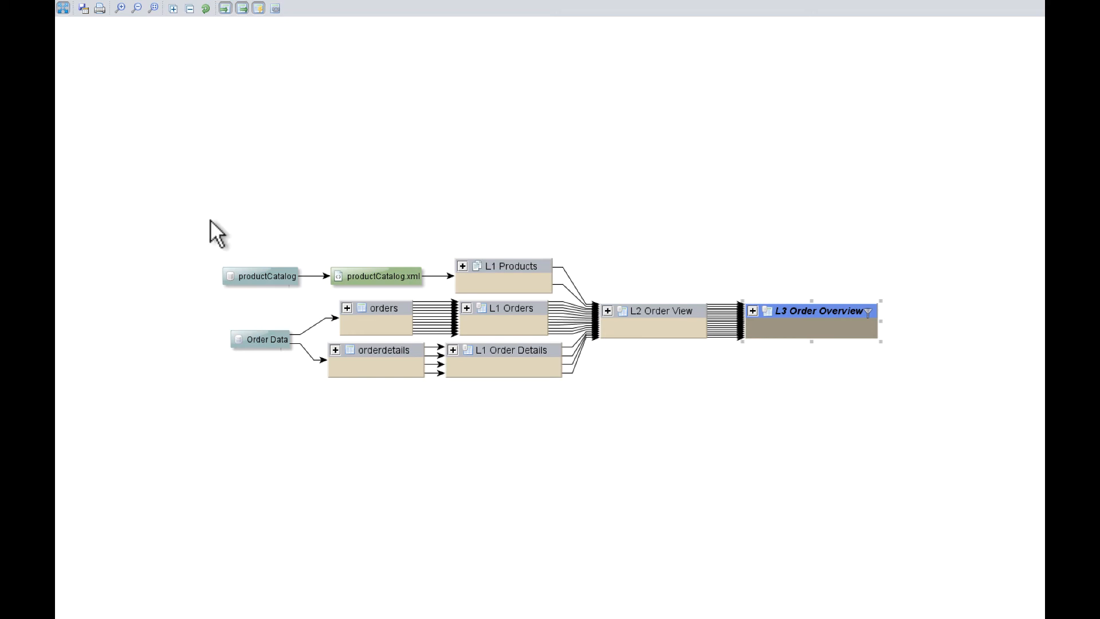
mouse_move(237, 296)
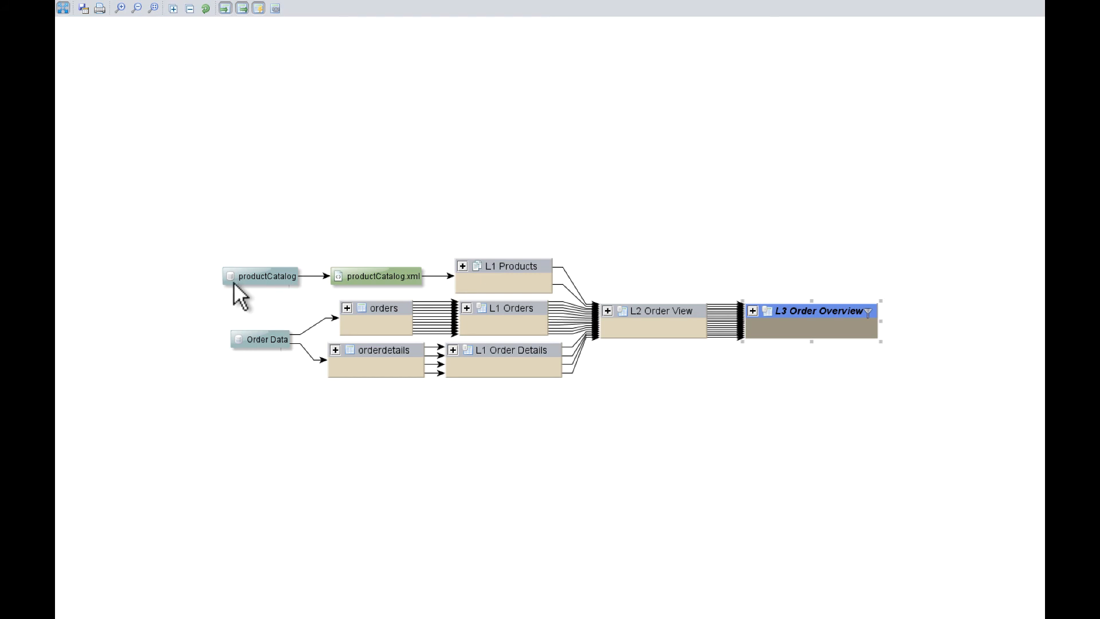
mouse_move(265, 339)
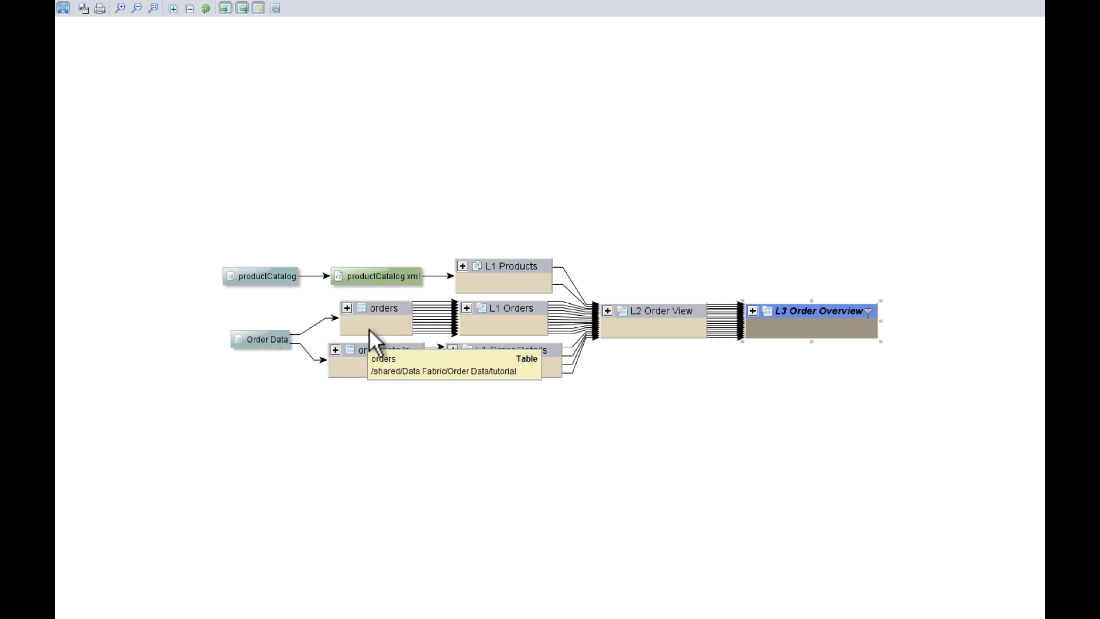
mouse_move(280, 368)
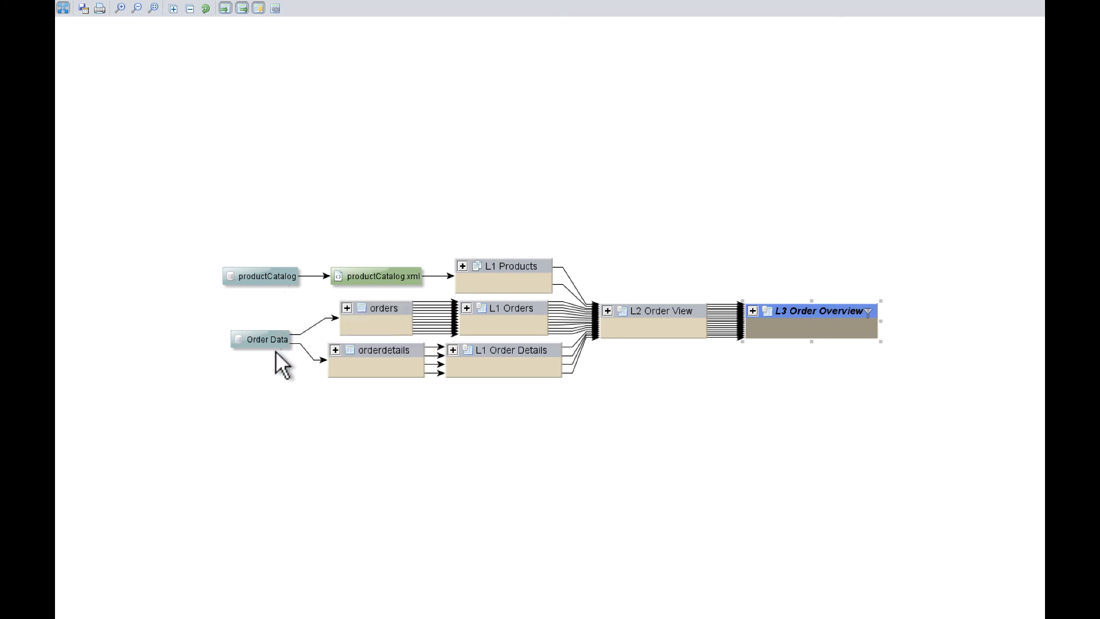
mouse_move(489, 361)
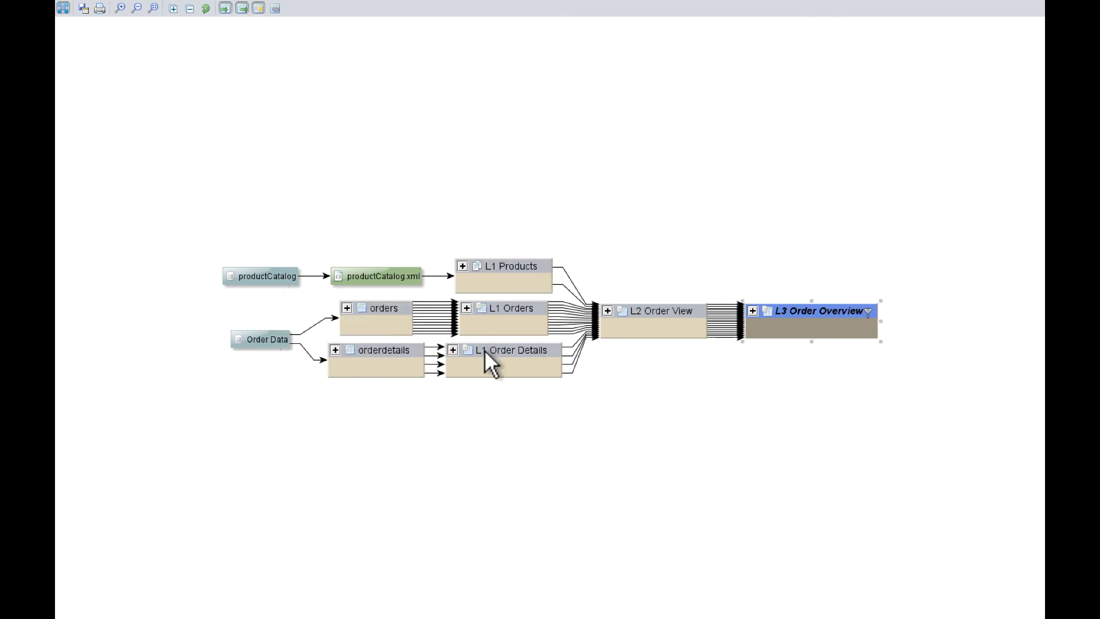
mouse_move(492, 358)
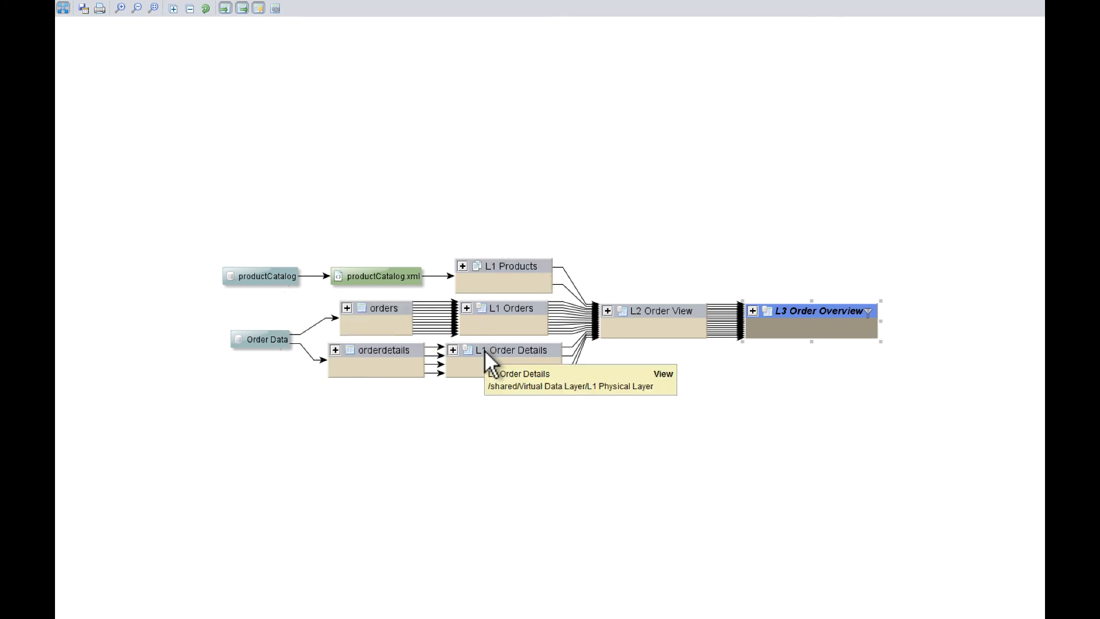
mouse_move(506, 378)
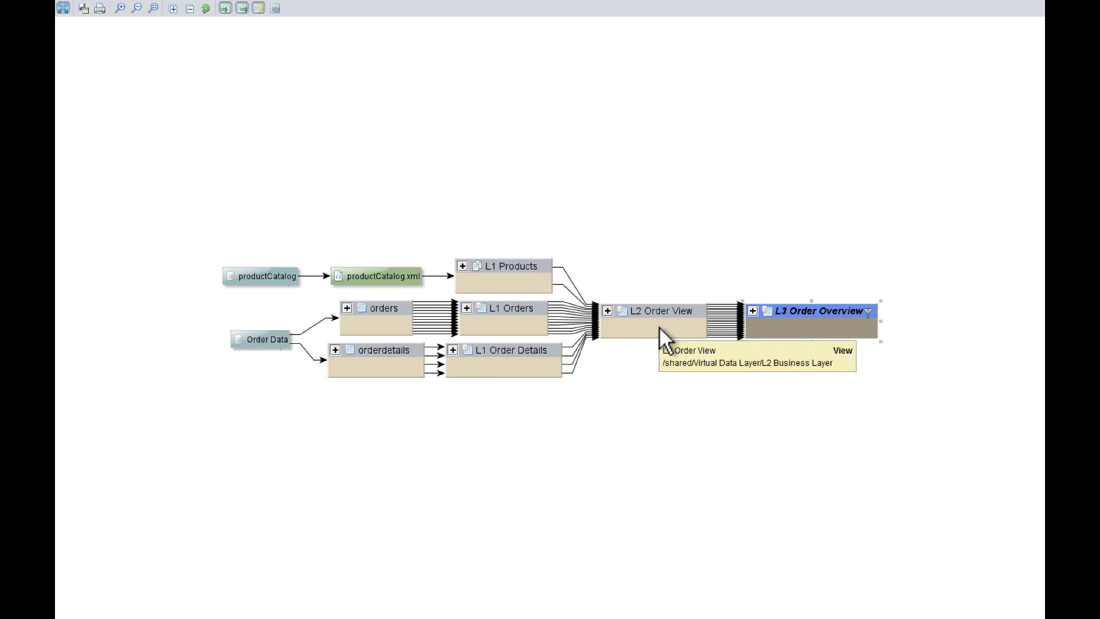
mouse_move(807, 344)
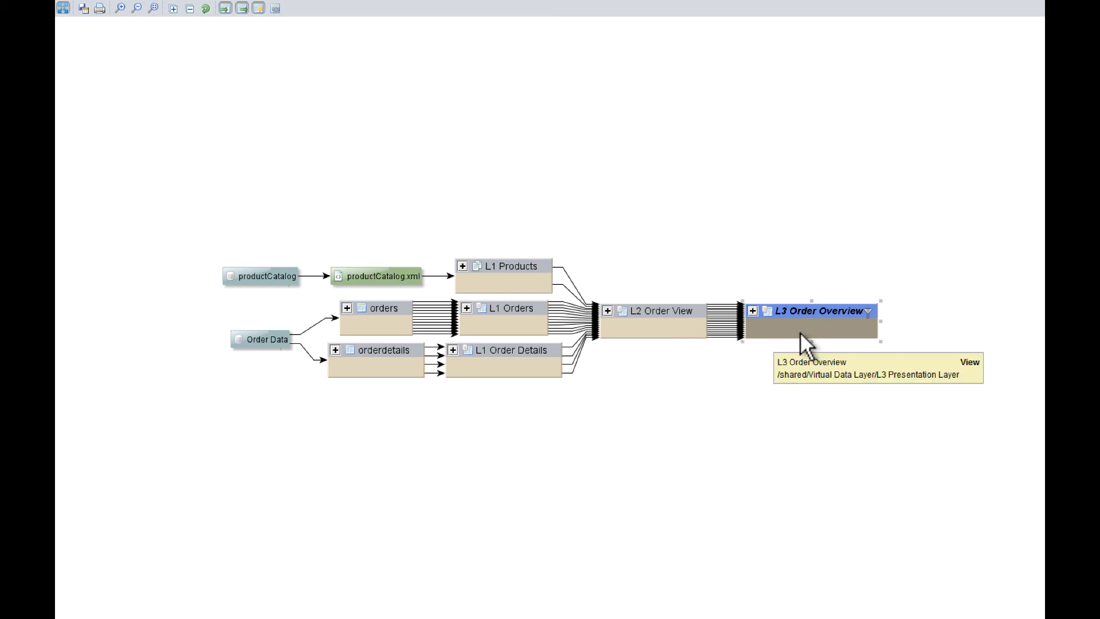
mouse_move(828, 357)
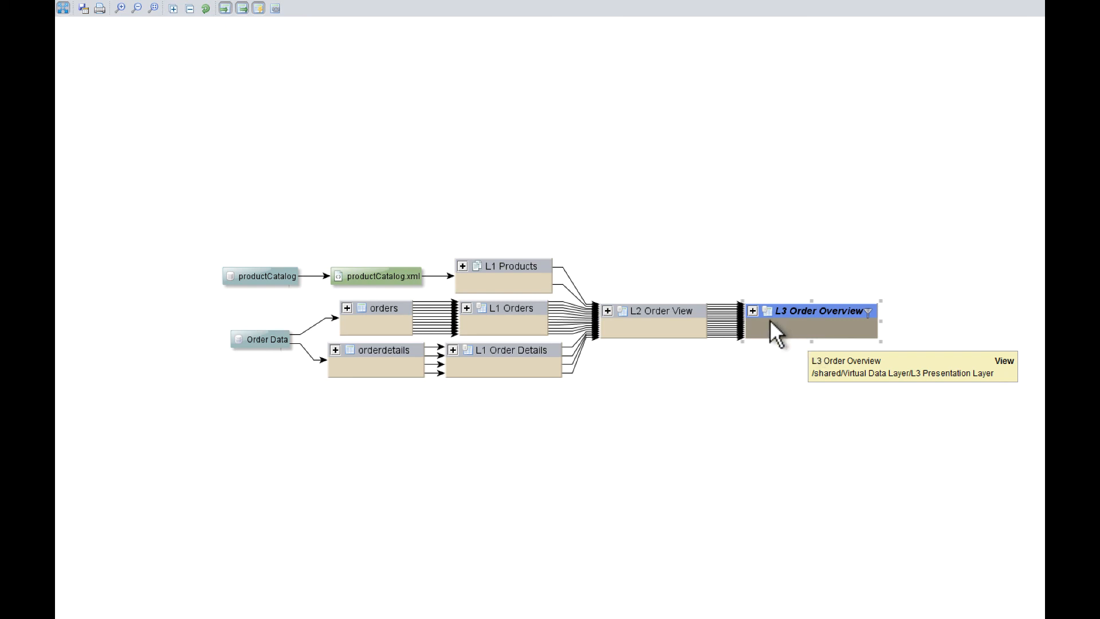
Expand L3 Order Overview in the lineage diagram to reveal its columns
left_click(753, 311)
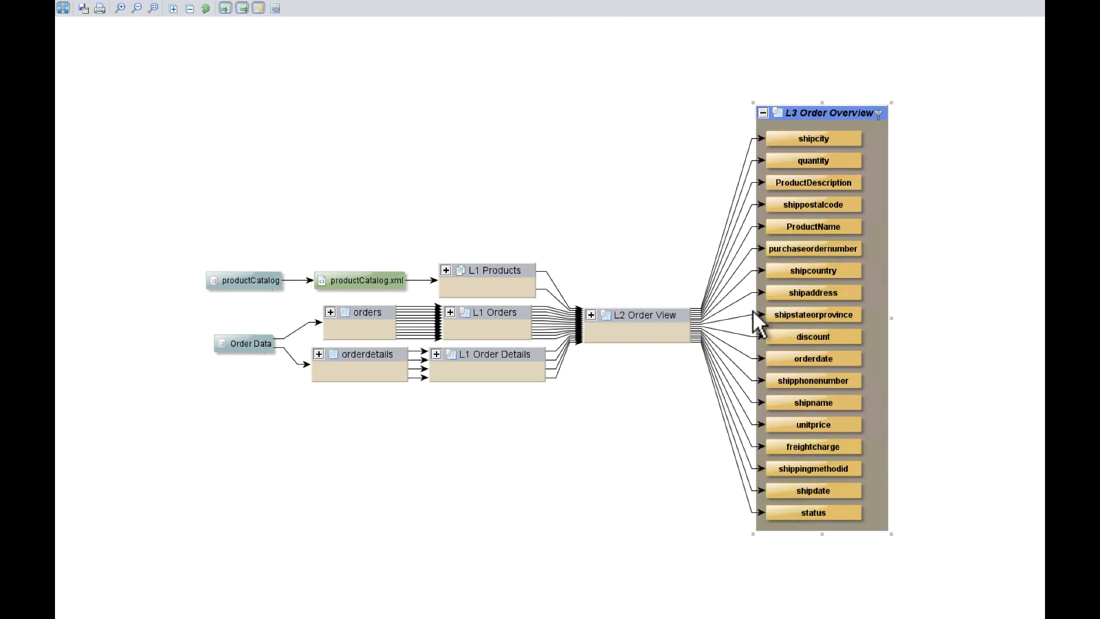